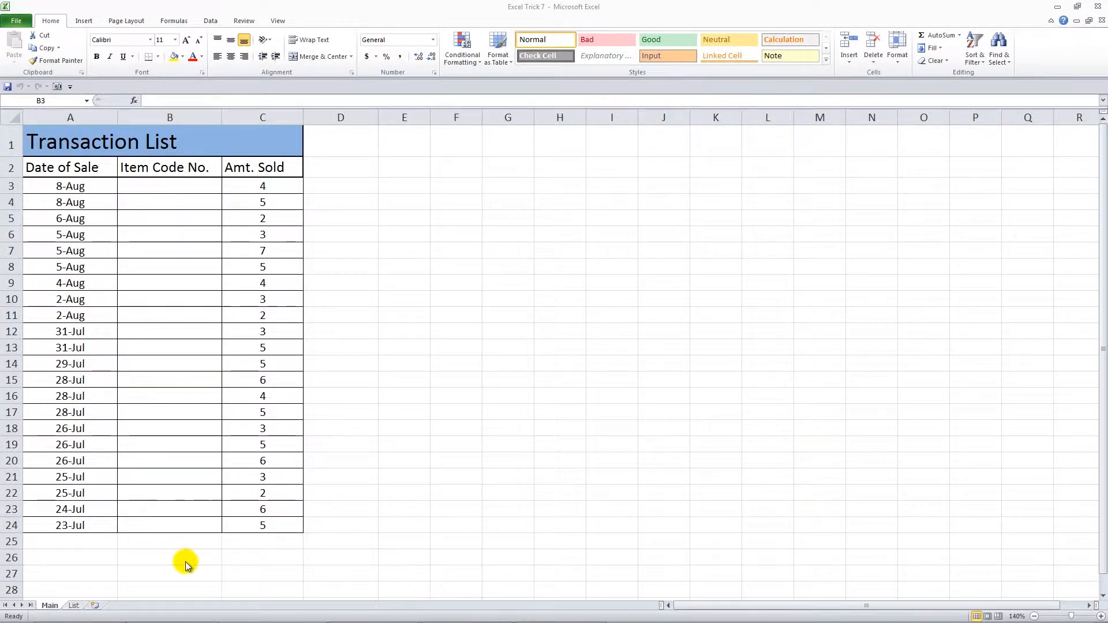
mouse_move(175, 556)
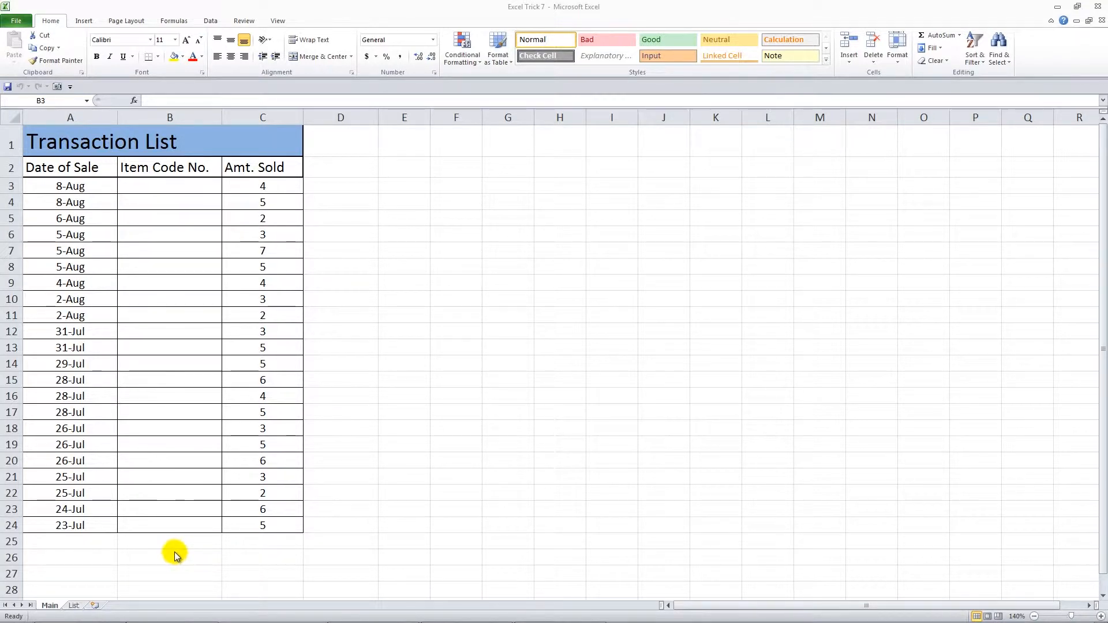
mouse_move(175, 545)
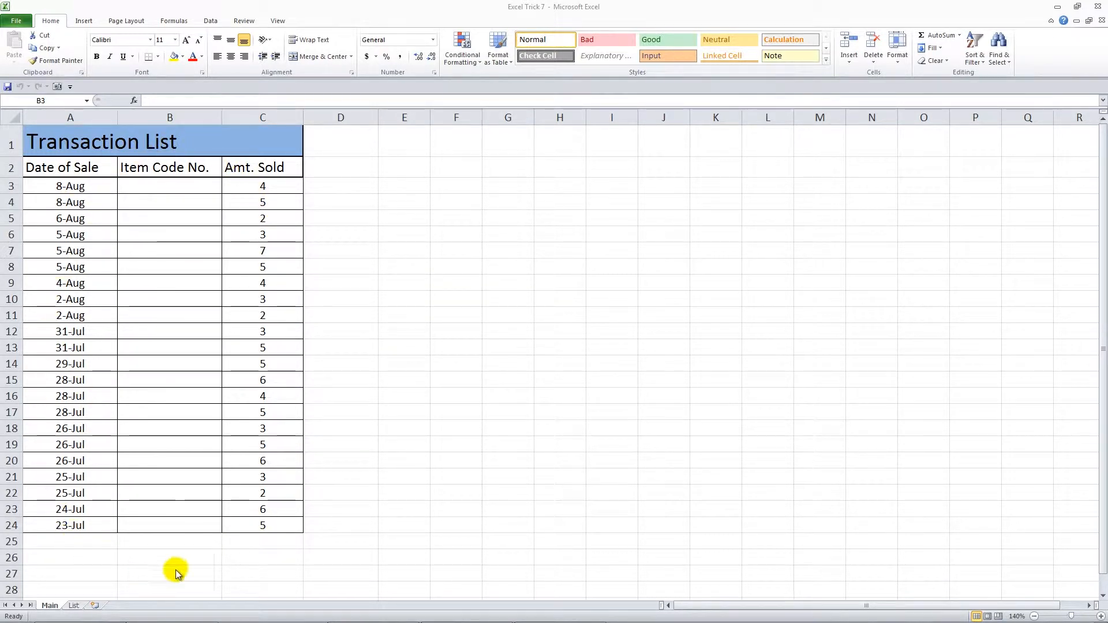
mouse_move(263, 222)
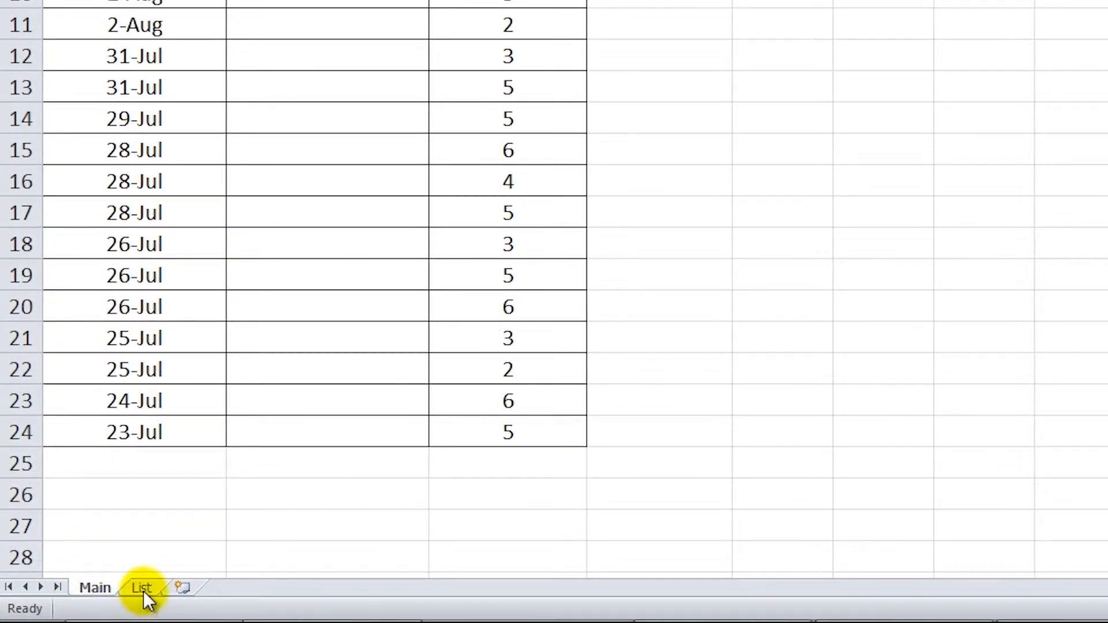
Switch to the List sheet showing the seven item codes in column A
left_click(142, 588)
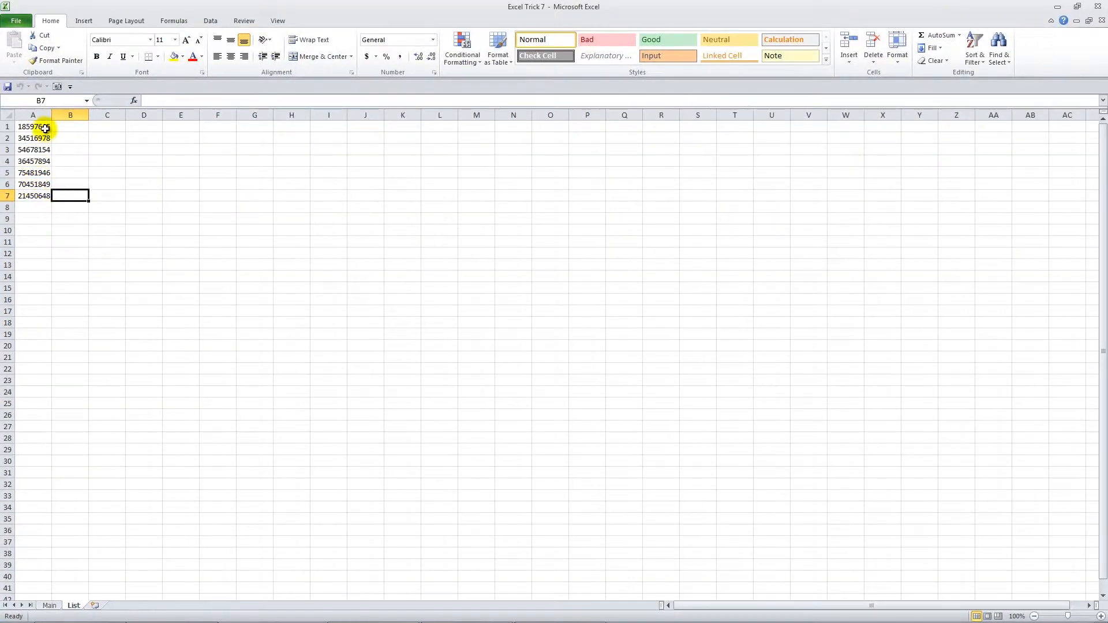
left_click(48, 606)
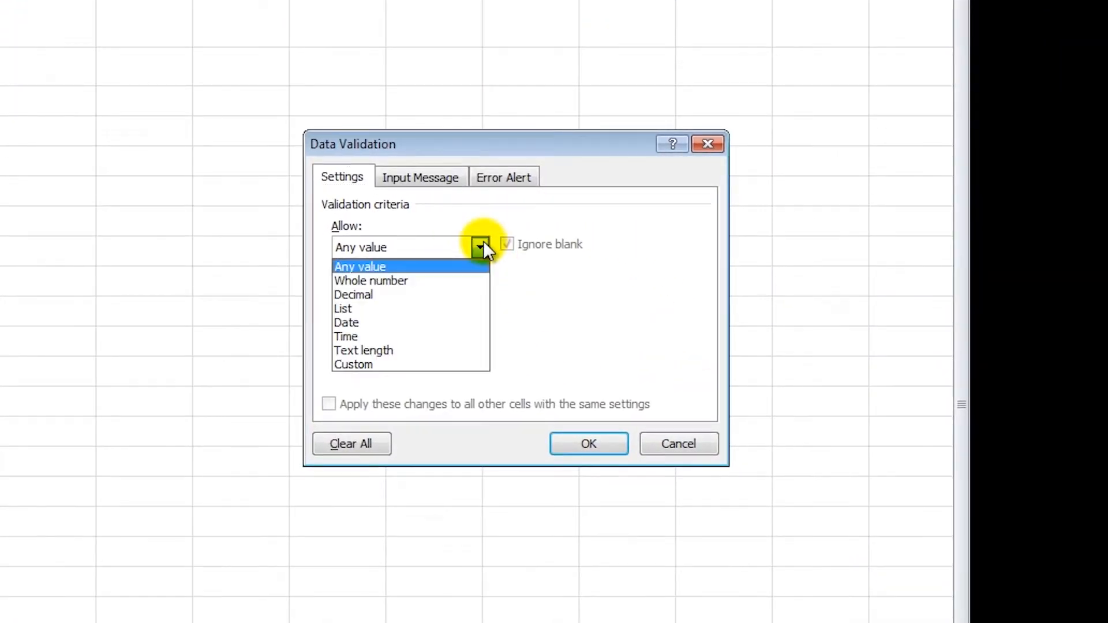
Validate B3:B24 as a List sourced from =List!$A$1:$A$7 and apply it
left_click(342, 310)
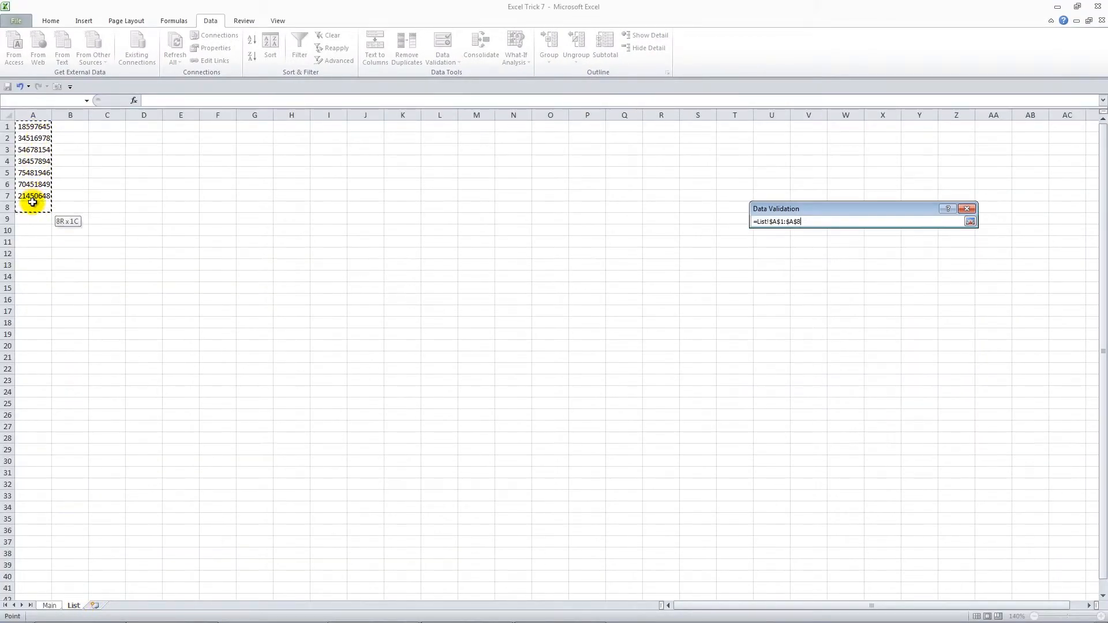
left_click(969, 222)
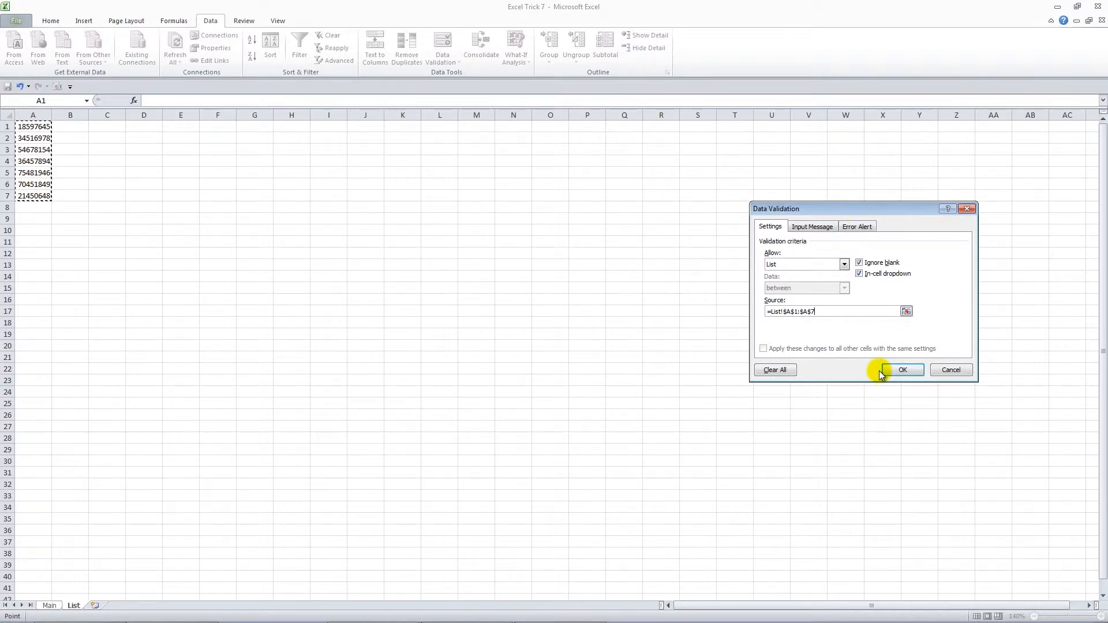
left_click(903, 369)
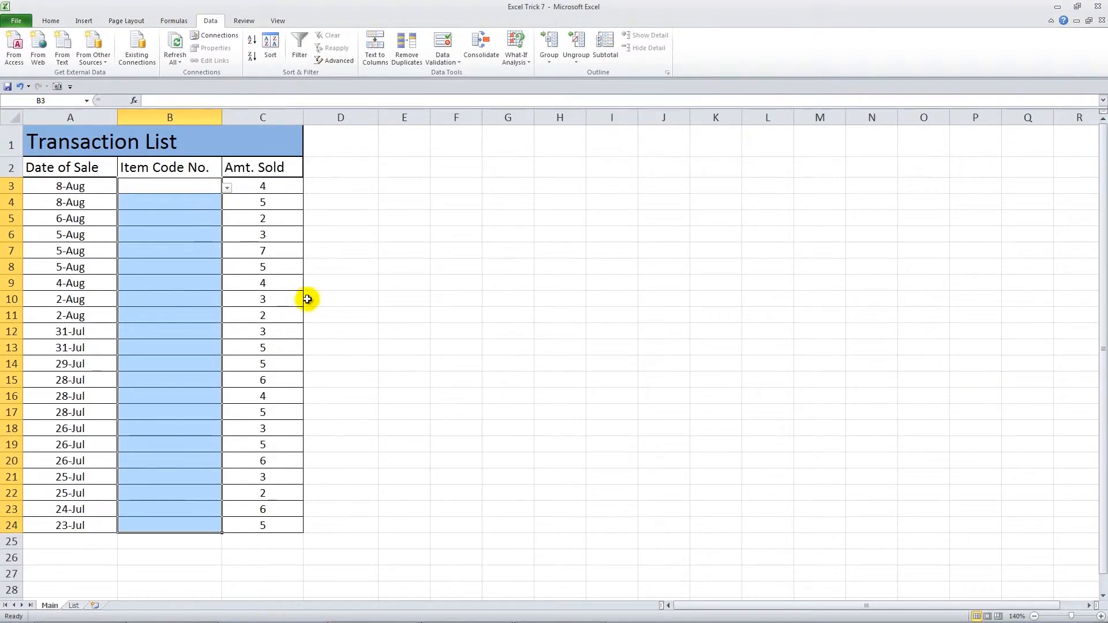